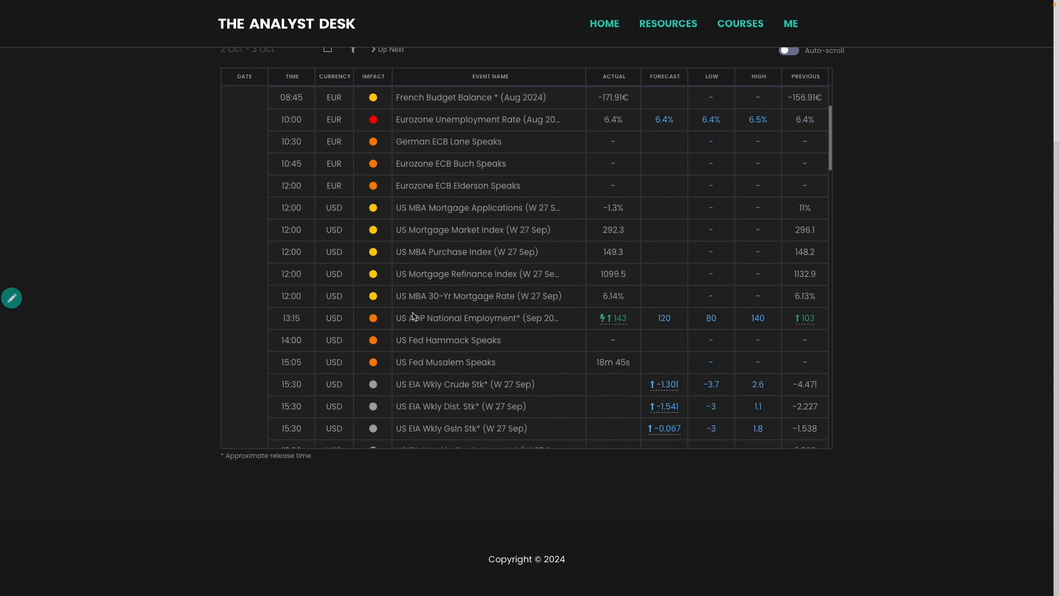
pyautogui.moveTo(375, 336)
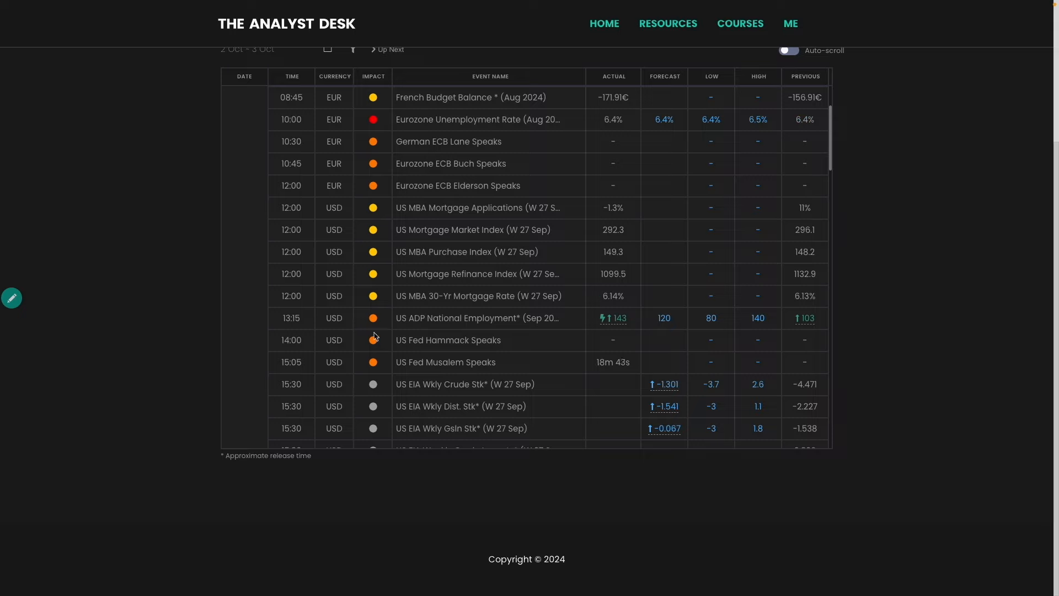
pyautogui.moveTo(491, 326)
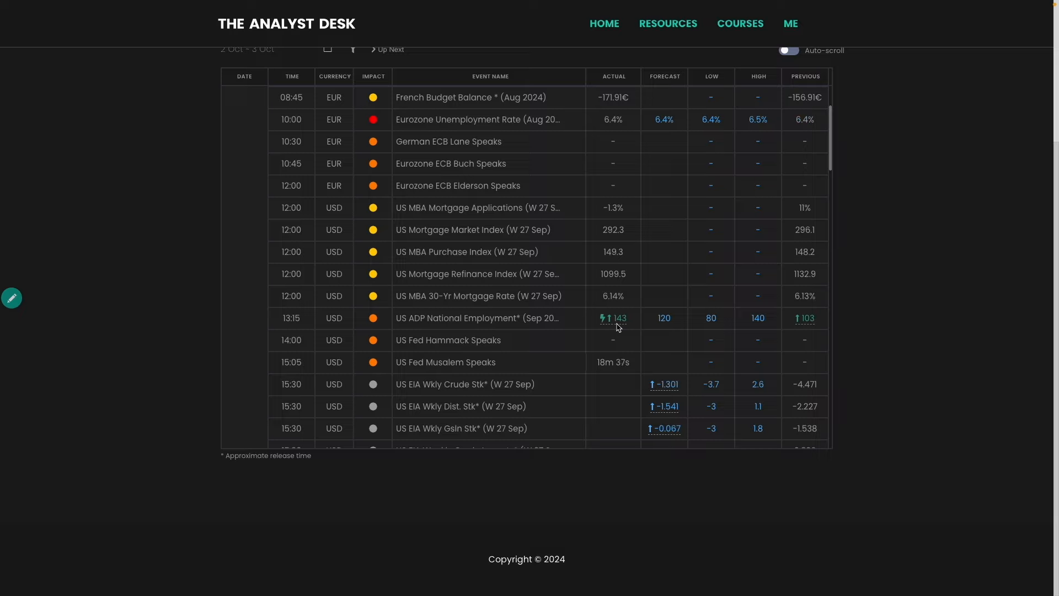
pyautogui.moveTo(624, 311)
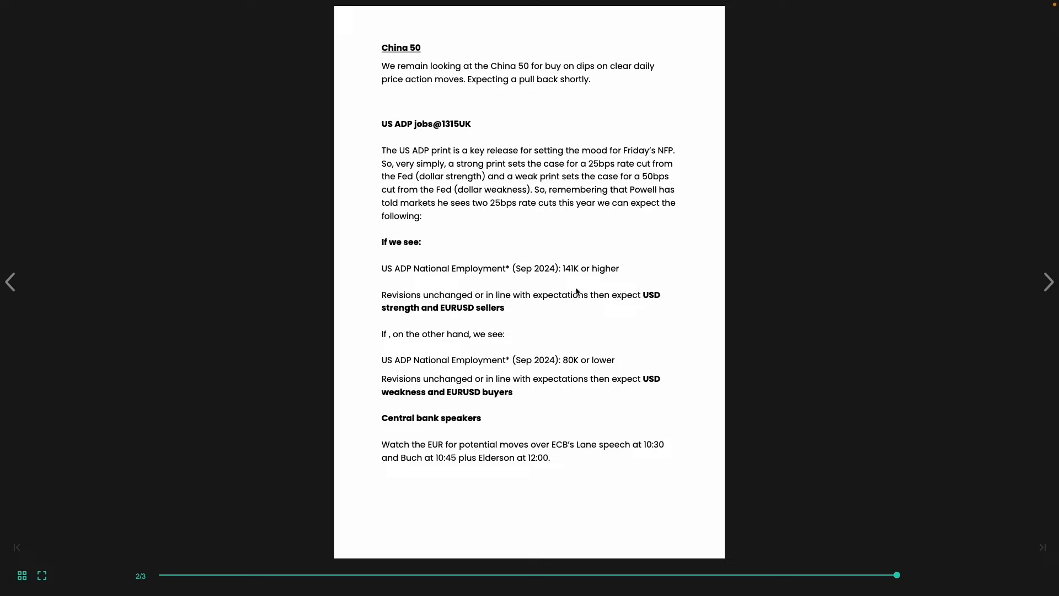
pyautogui.moveTo(572, 307)
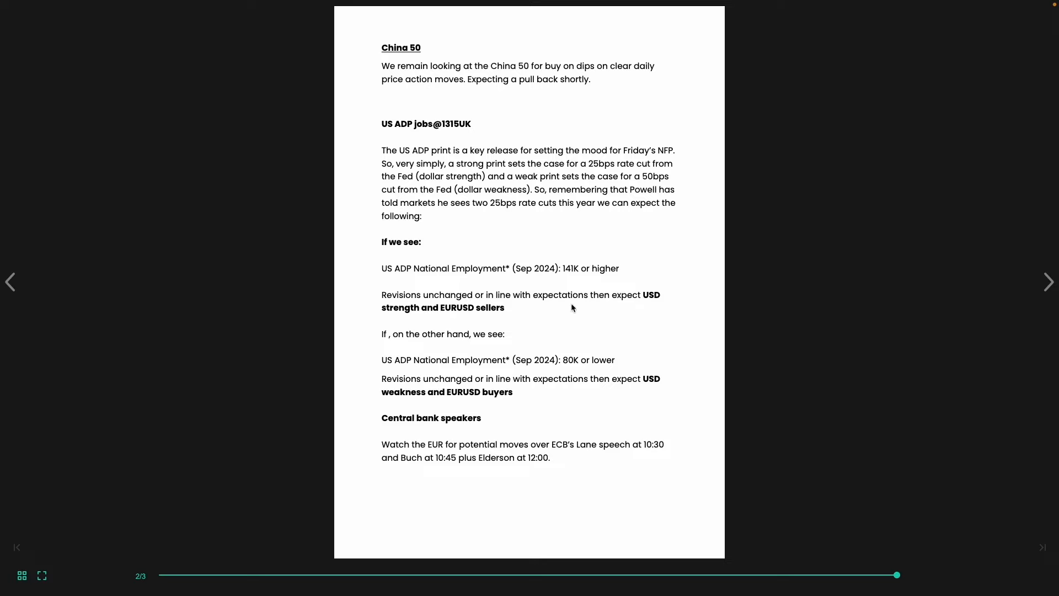
pyautogui.moveTo(543, 294)
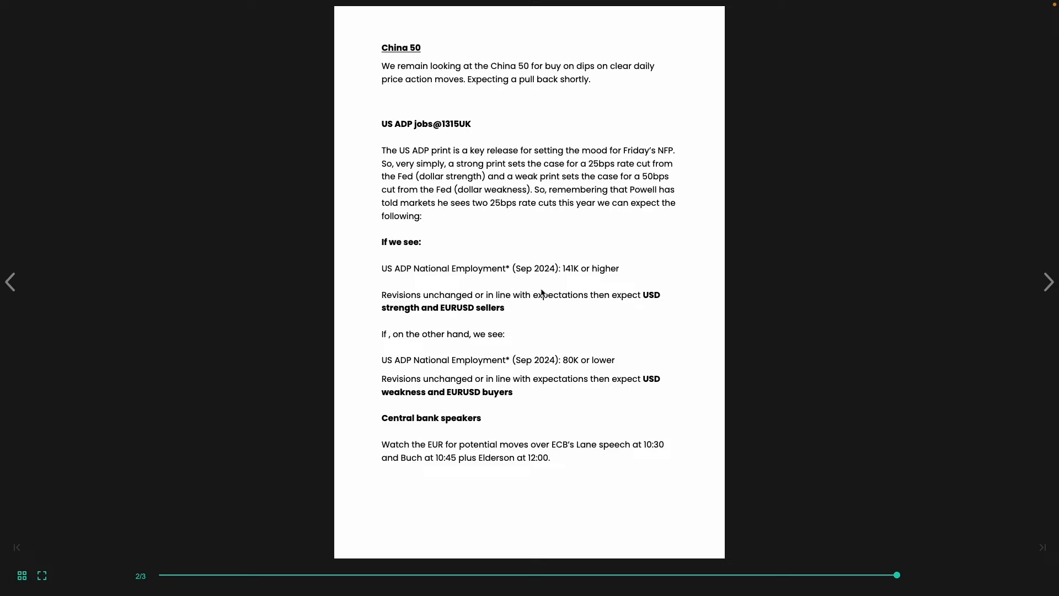
pyautogui.moveTo(651, 291)
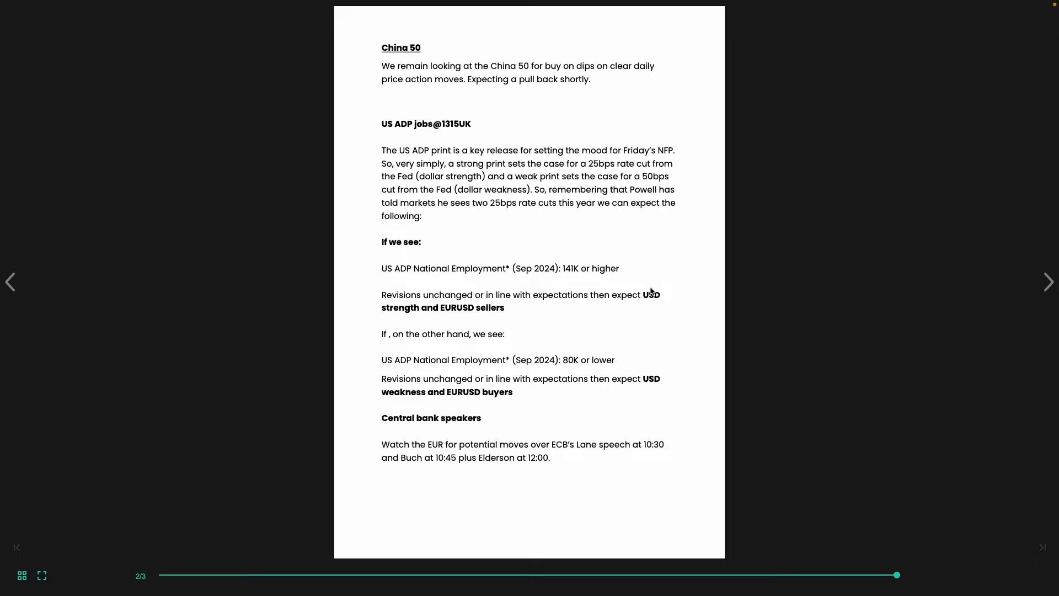
pyautogui.moveTo(378, 227)
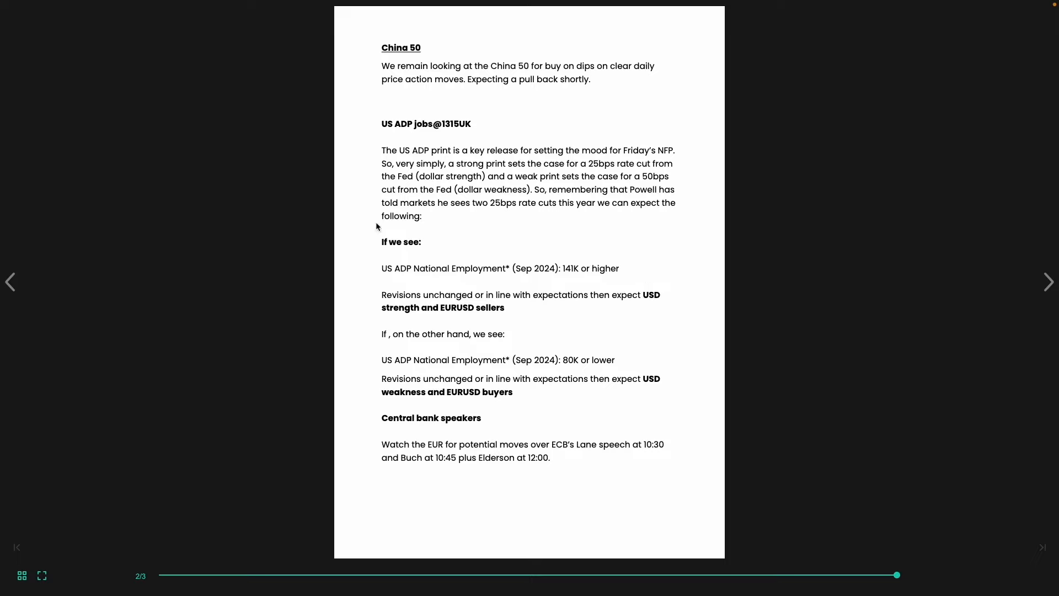
pyautogui.moveTo(410, 217)
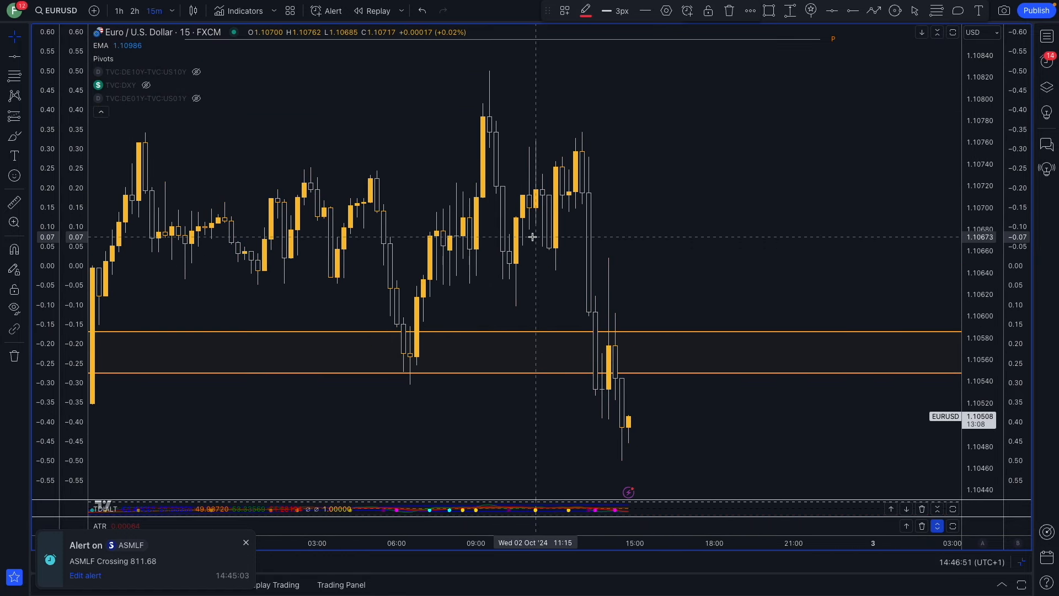
pyautogui.moveTo(595, 170)
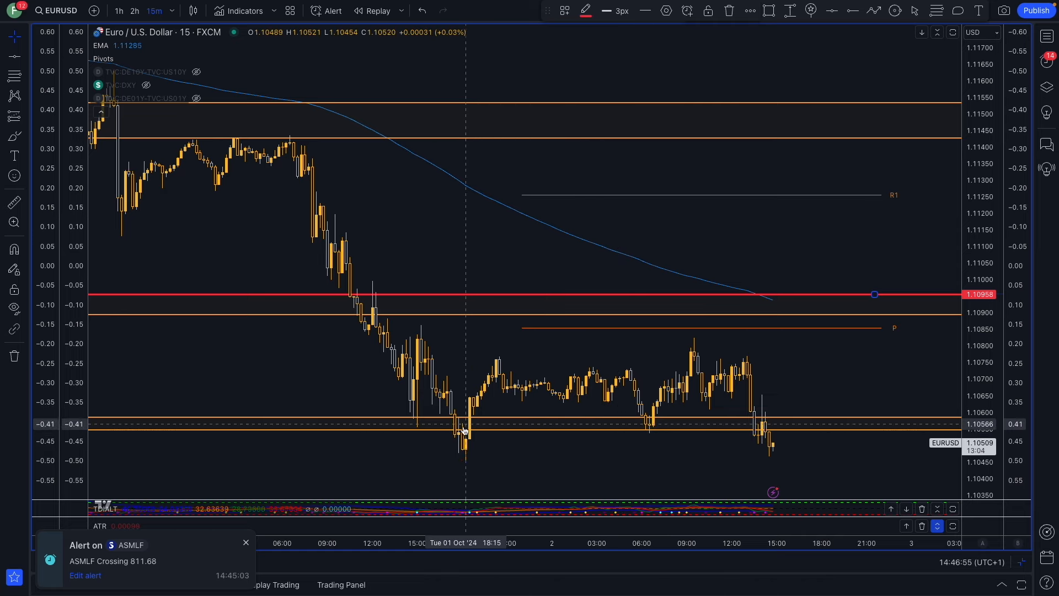
# Switch the EURUSD chart from 15-minute candles to the daily timeframe.
pyautogui.click(153, 11)
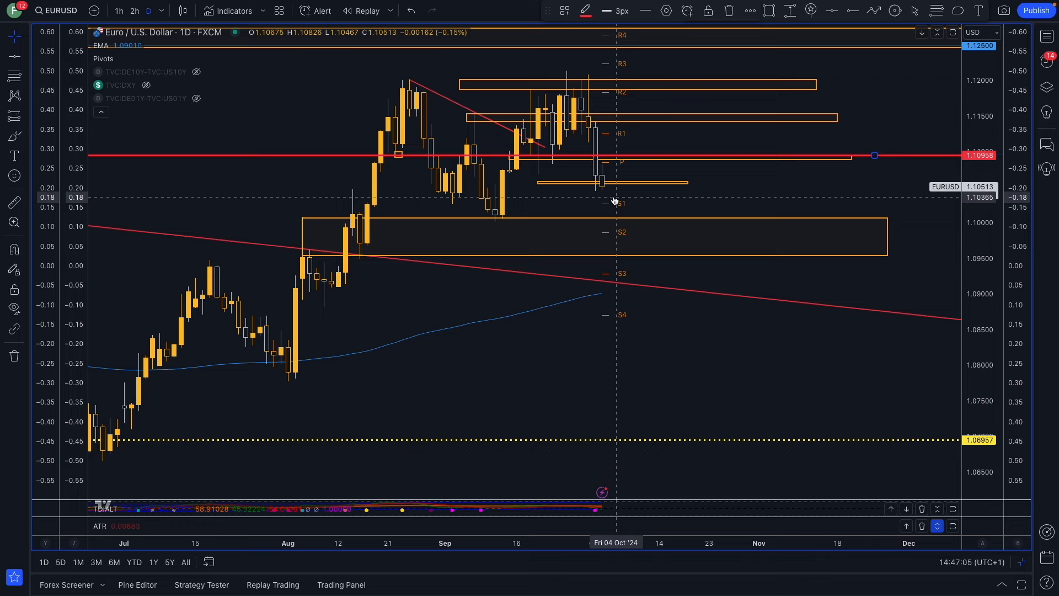
pyautogui.moveTo(596, 198)
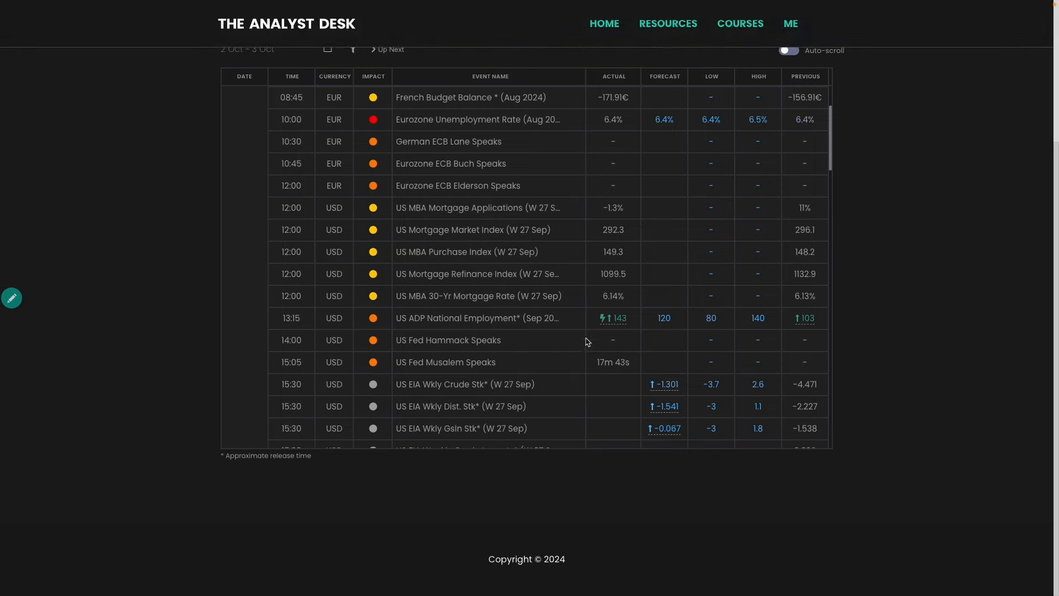
pyautogui.moveTo(598, 294)
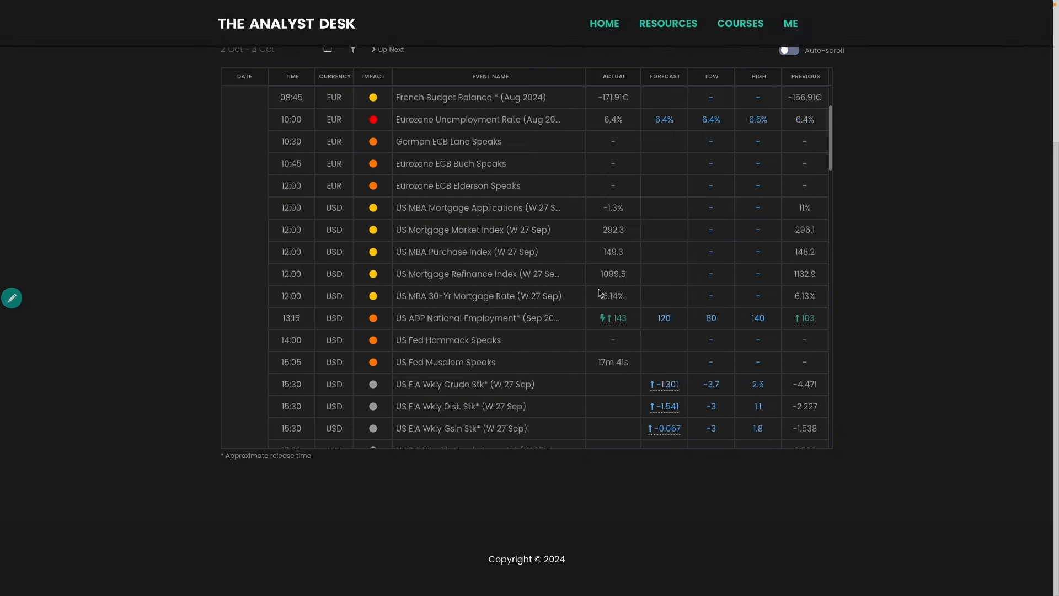
pyautogui.moveTo(622, 311)
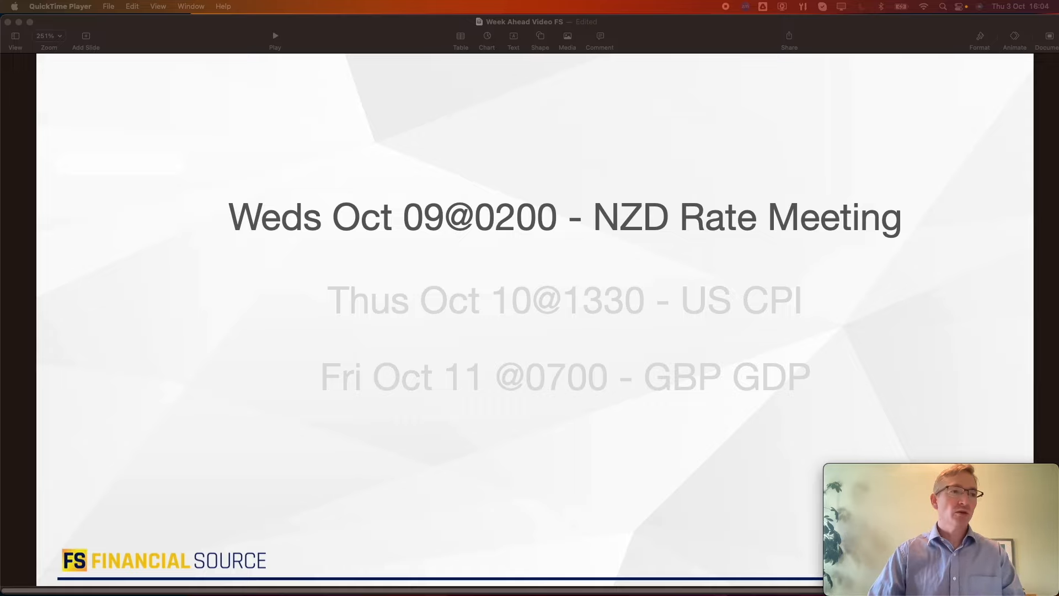
pyautogui.moveTo(621, 329)
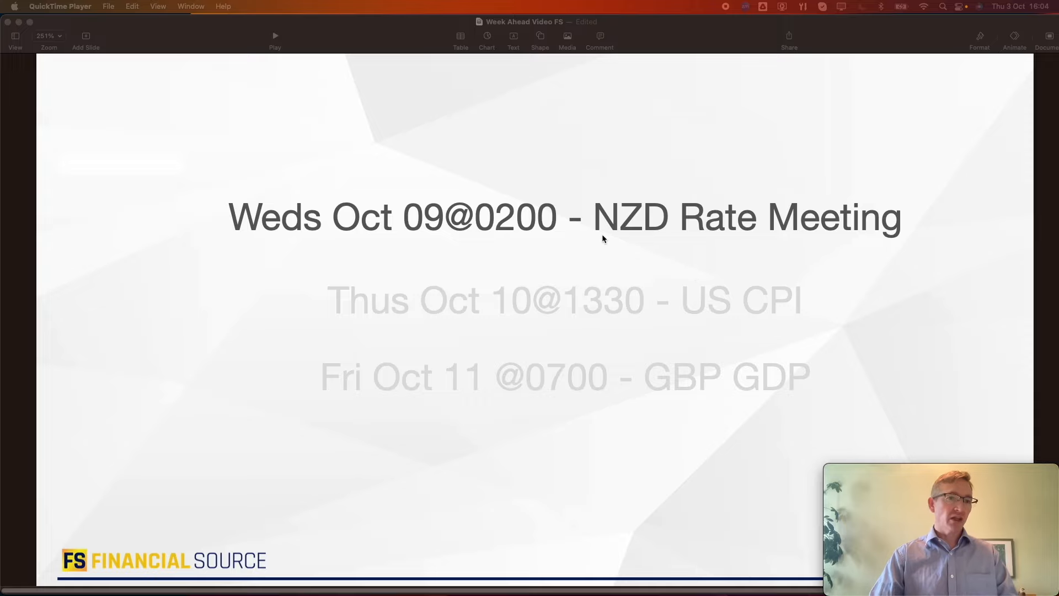
pyautogui.moveTo(620, 261)
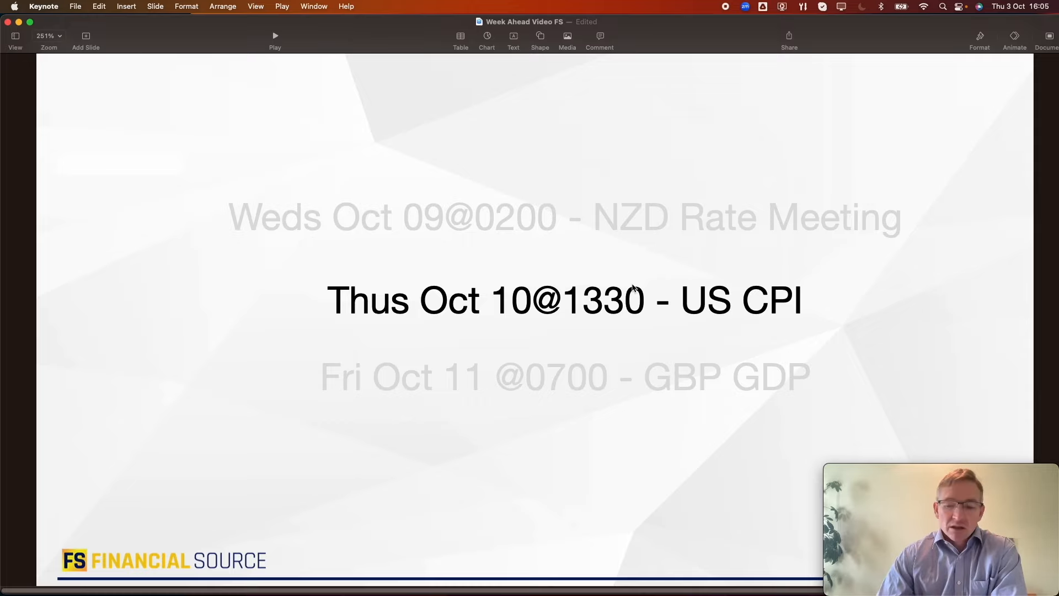
pyautogui.moveTo(592, 262)
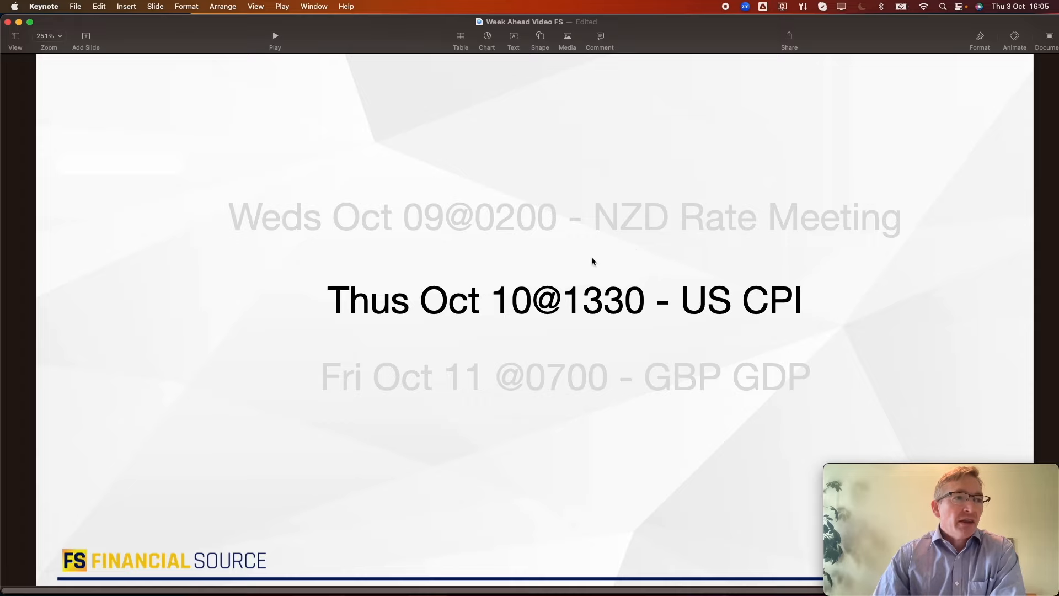
pyautogui.click(565, 300)
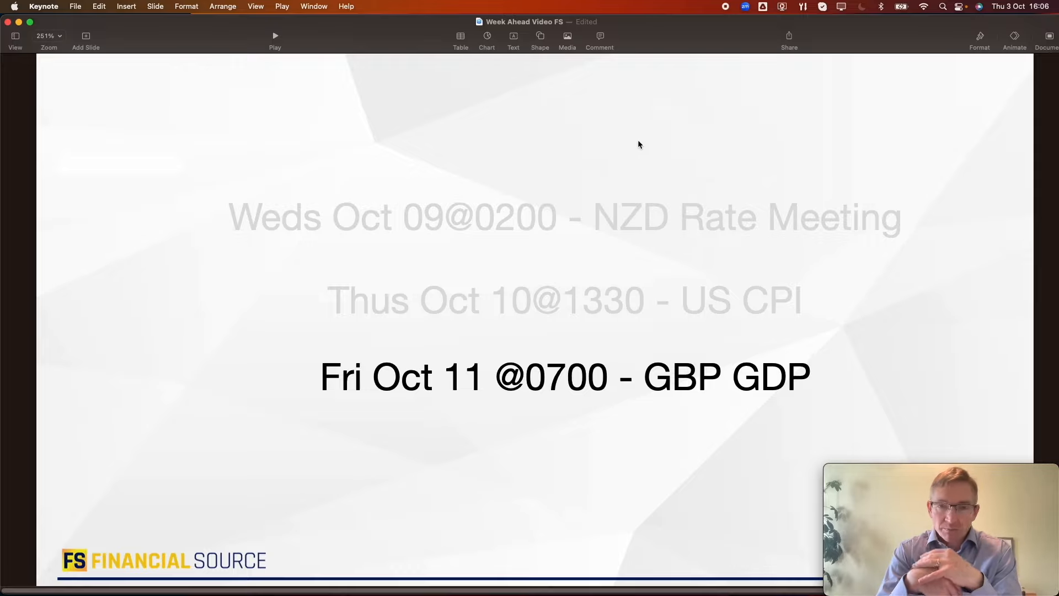
pyautogui.moveTo(847, 153)
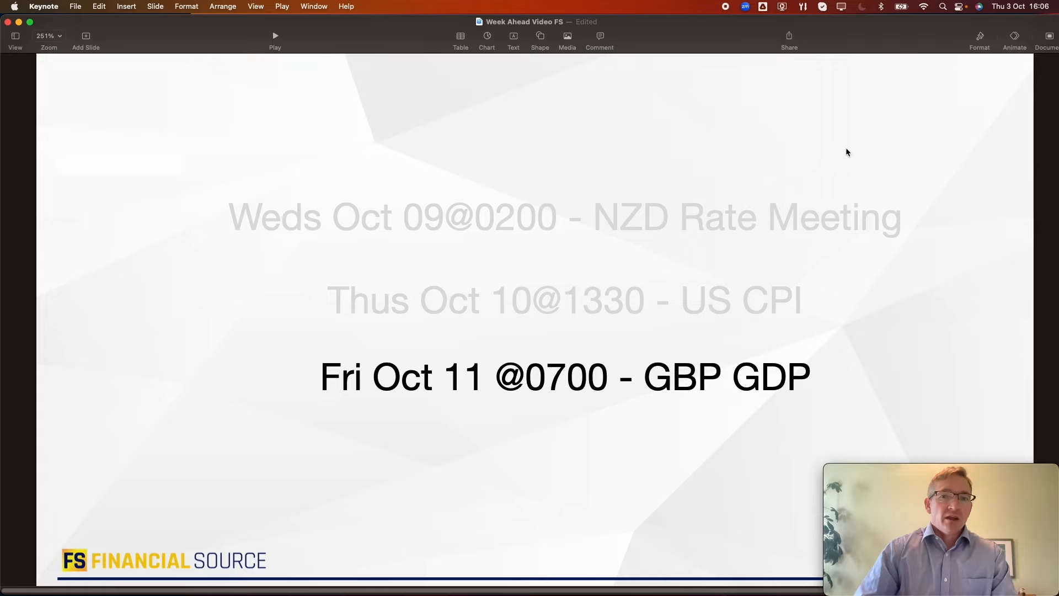